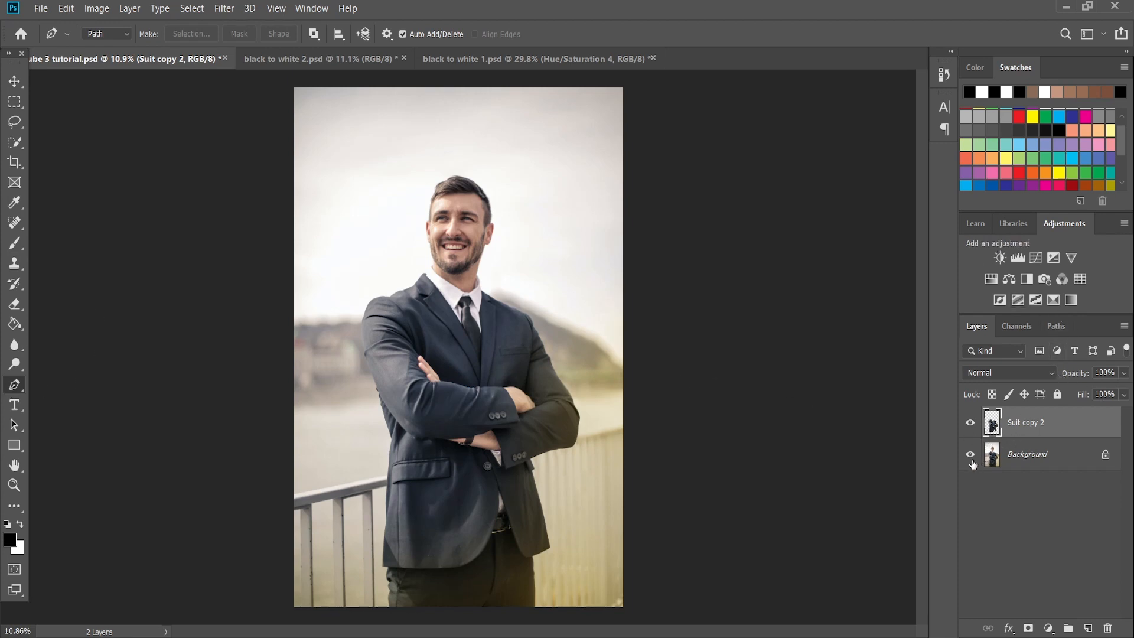
Step: Check the cut-out suit against the background, then add a solid gray #727272 fill layer
click(970, 454)
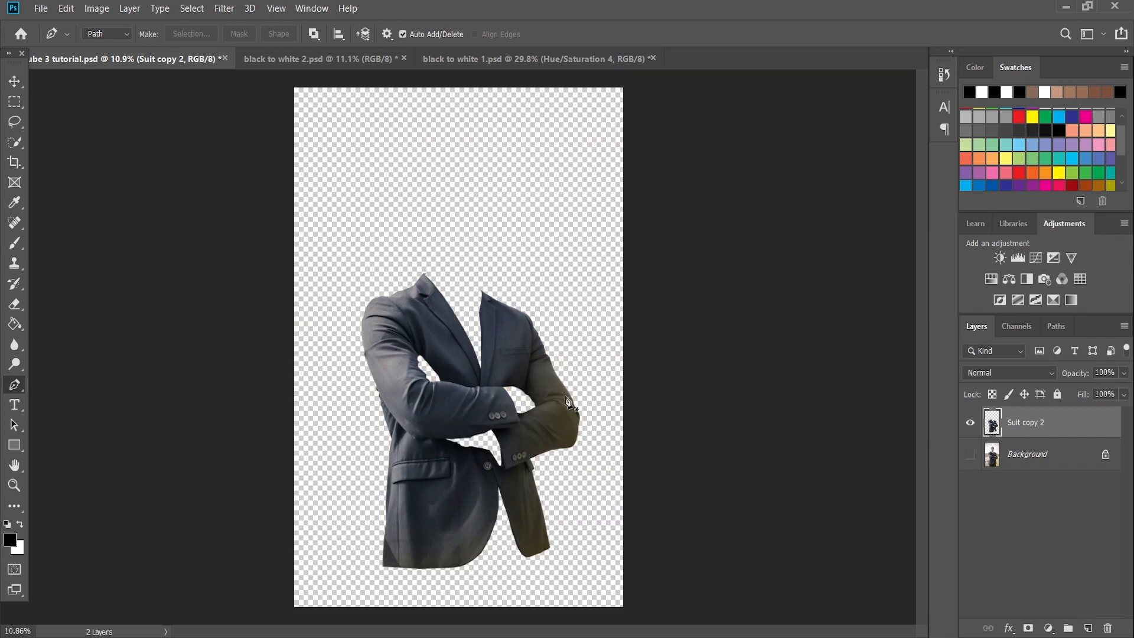
click(970, 453)
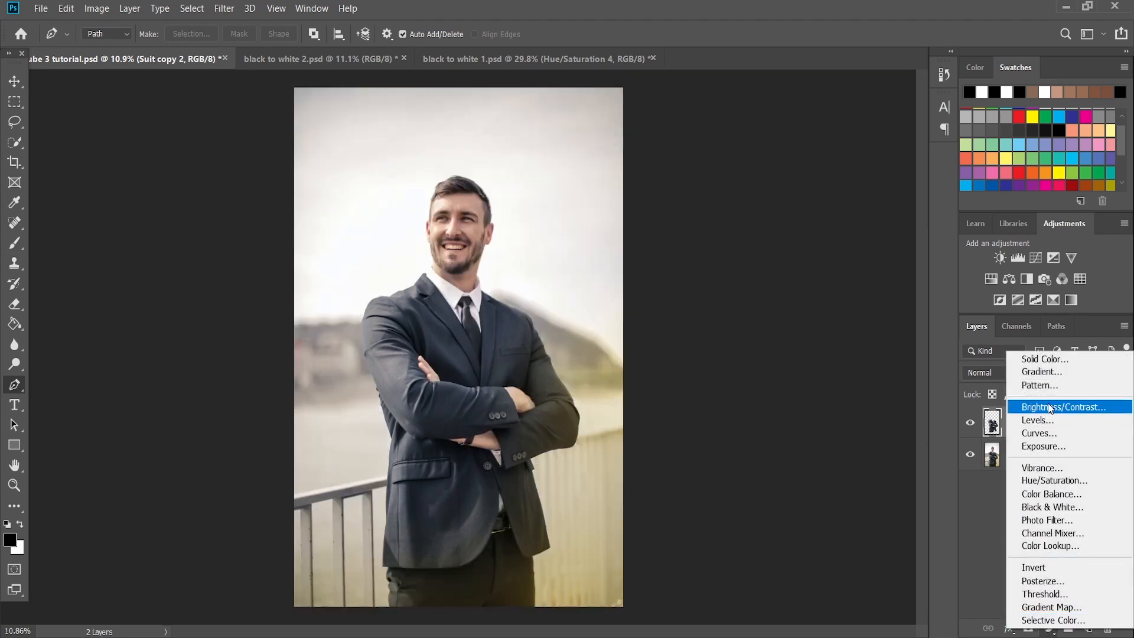
click(1043, 359)
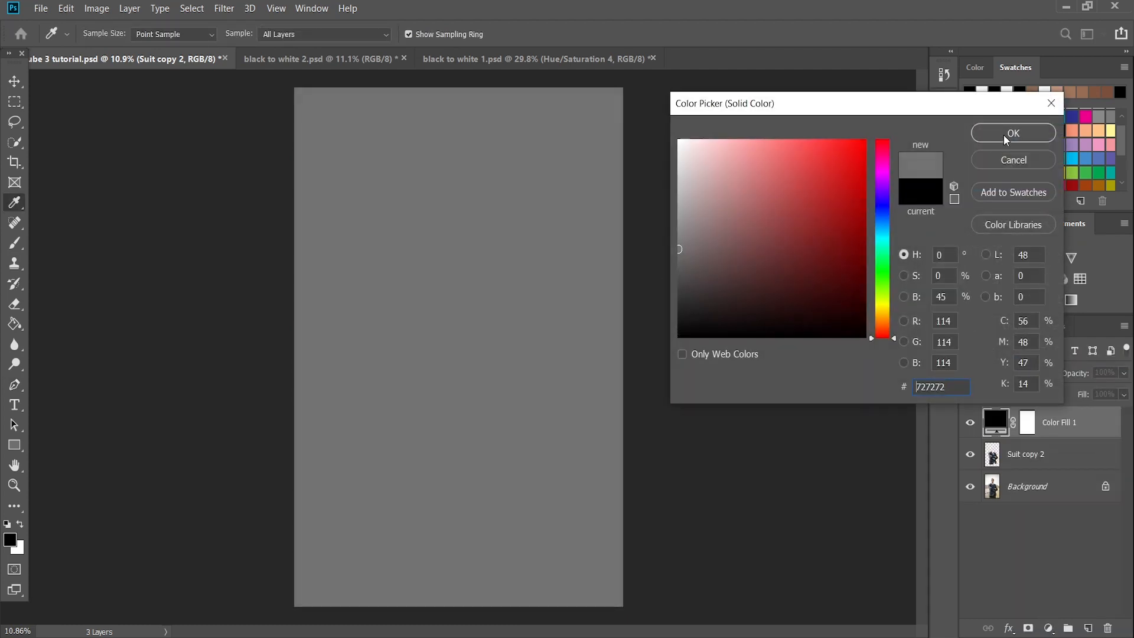
click(1013, 134)
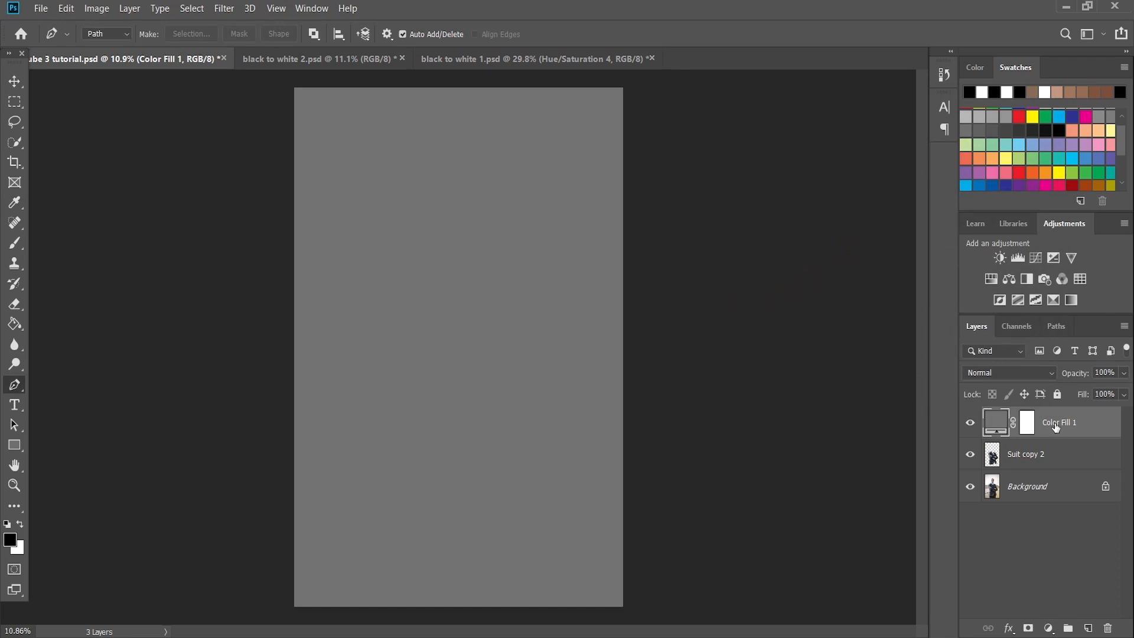
Step: Clip Color Fill 1 to the suit and blend it as Linear Dodge (Add)
right_click(1058, 423)
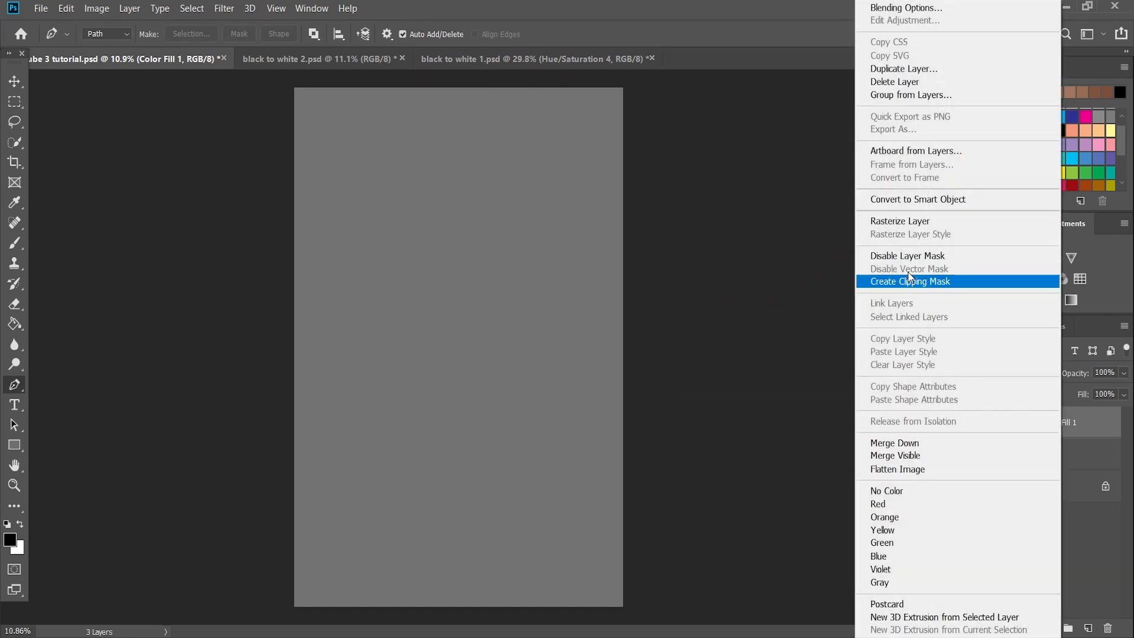
click(908, 282)
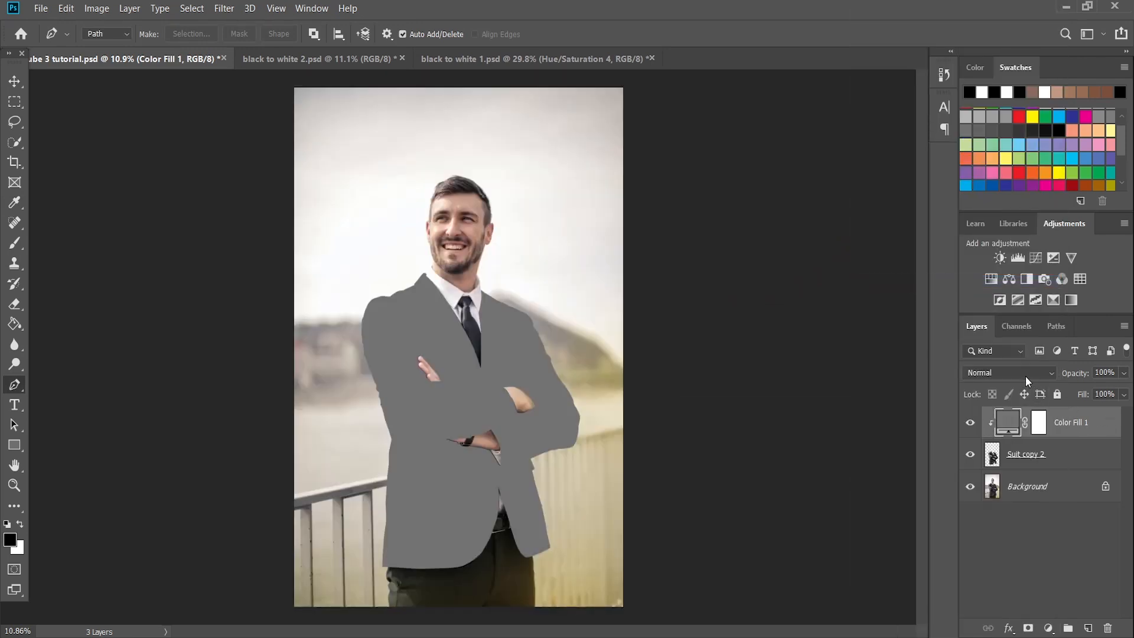
click(1009, 373)
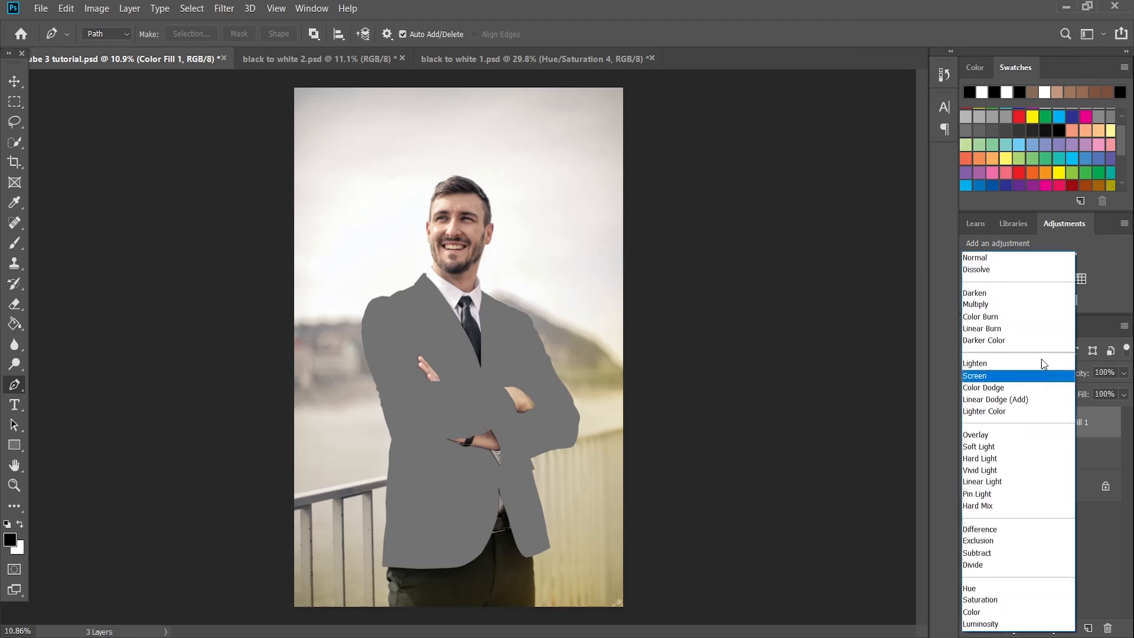
click(995, 399)
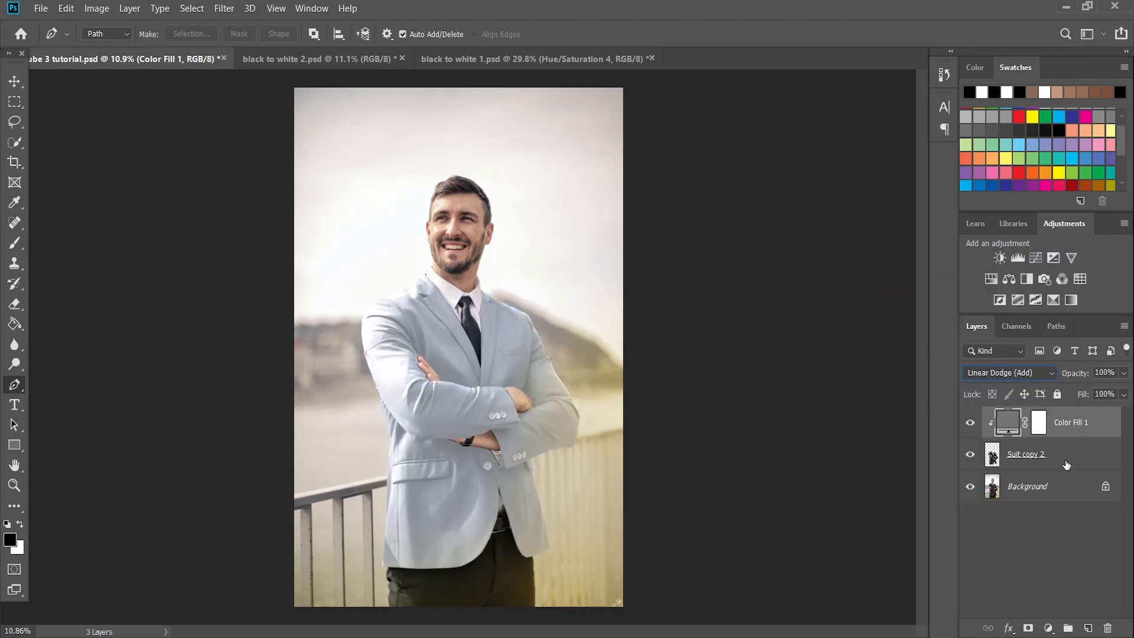
Step: Add a clipped Hue/Saturation layer with Lightness +14 and compare the whitened suit
click(1071, 278)
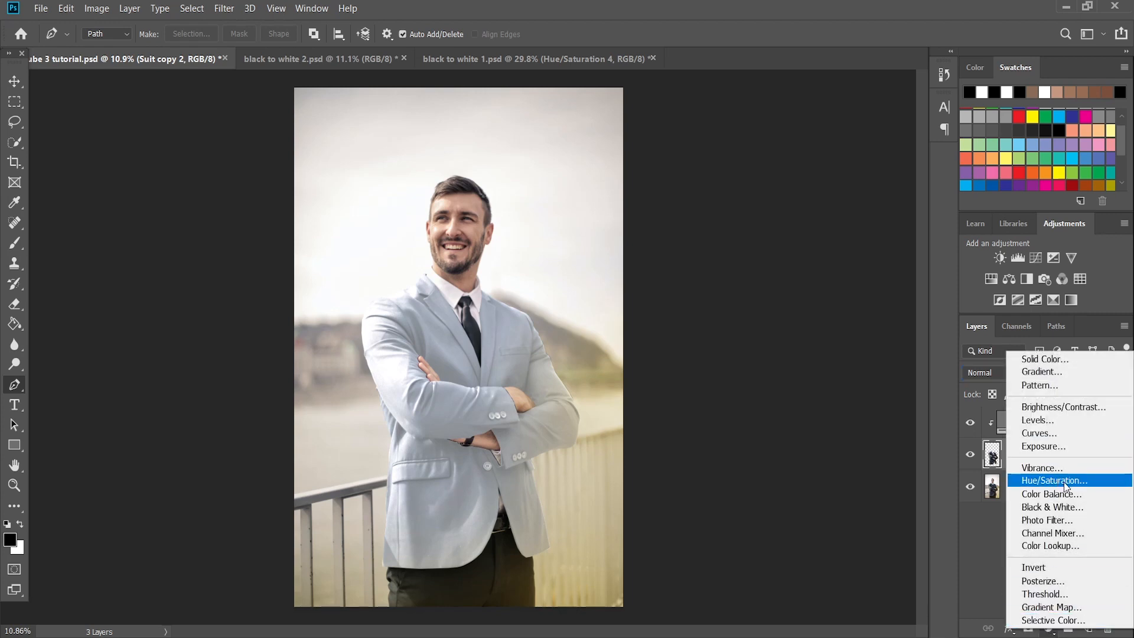
click(1053, 480)
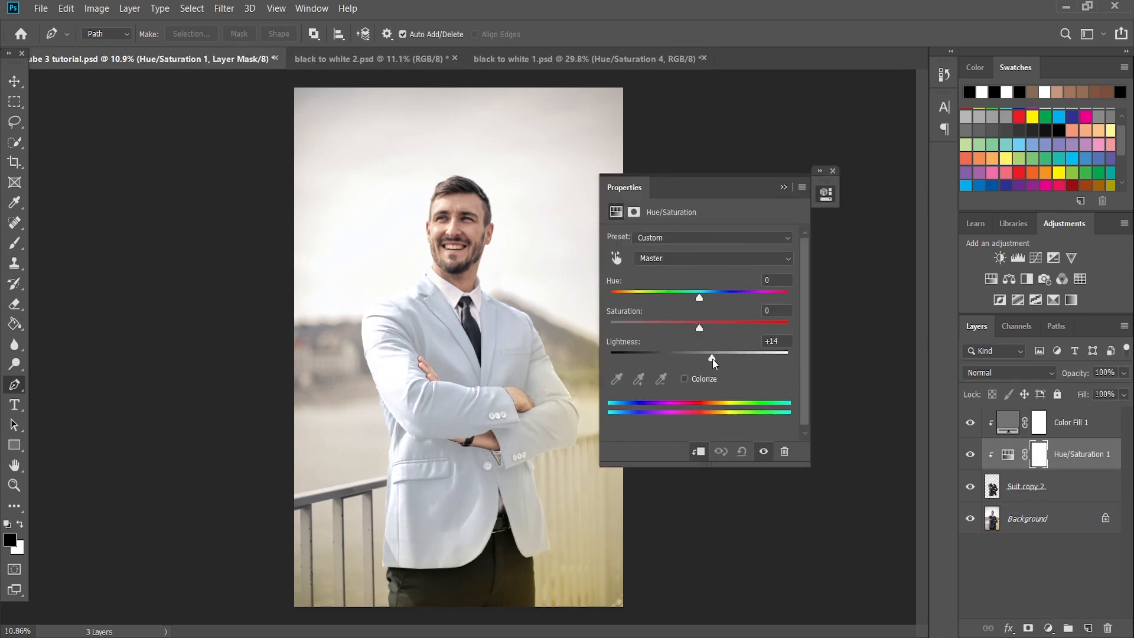
drag(713, 359, 733, 359)
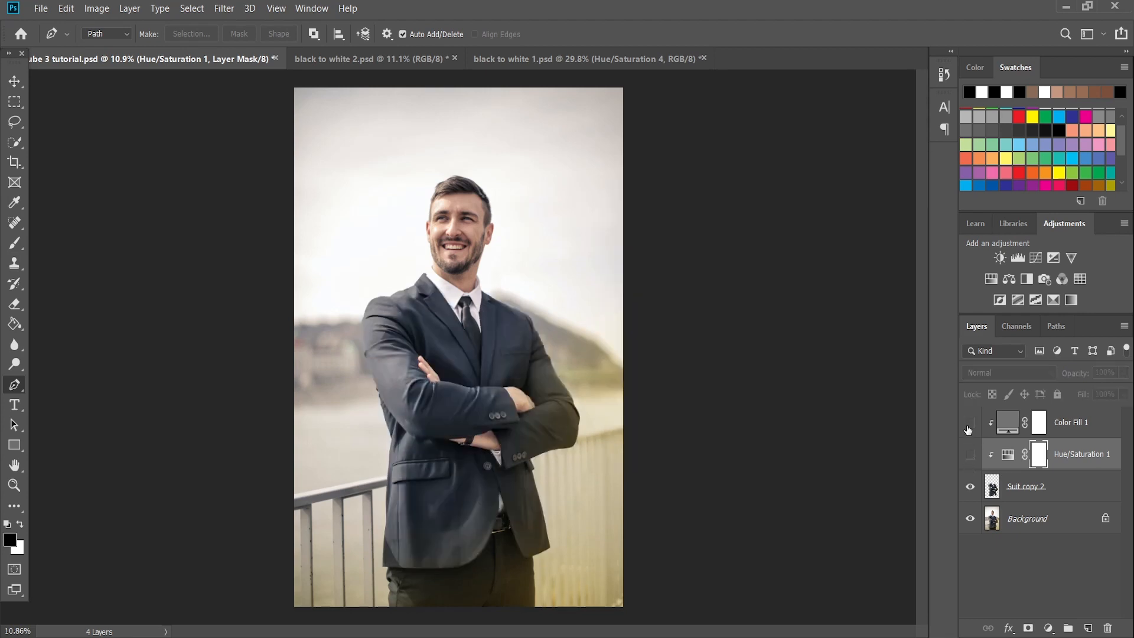
click(970, 423)
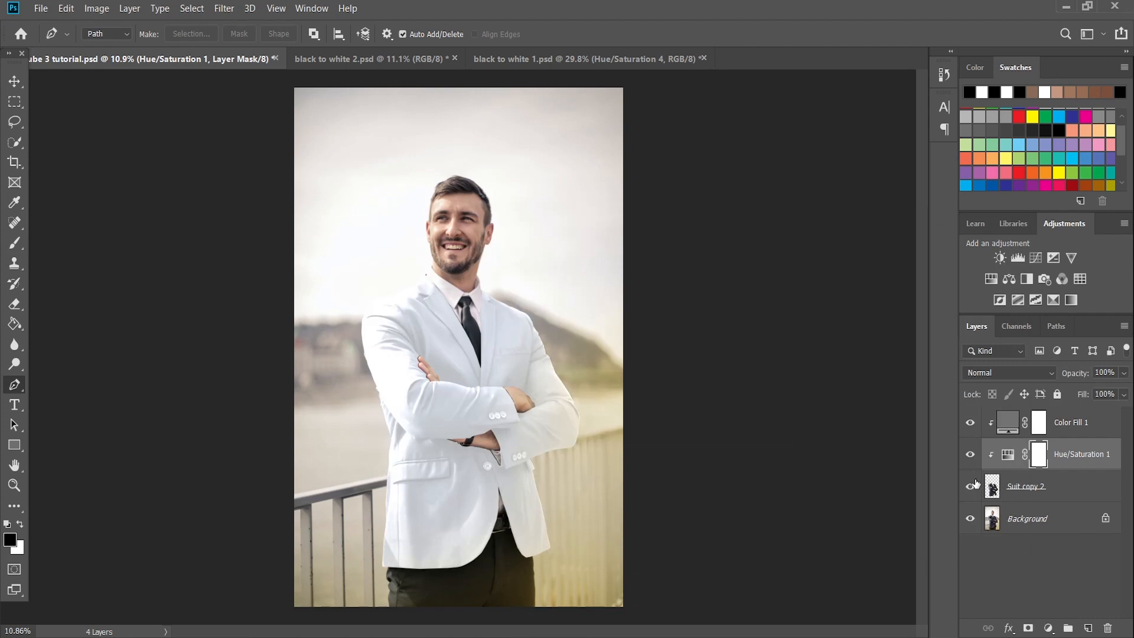